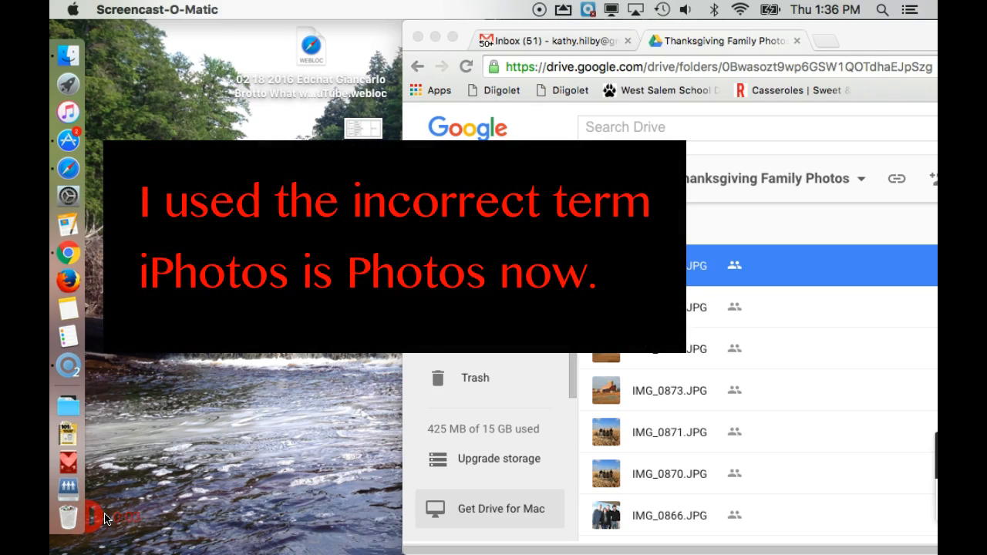
pyautogui.moveTo(202, 300)
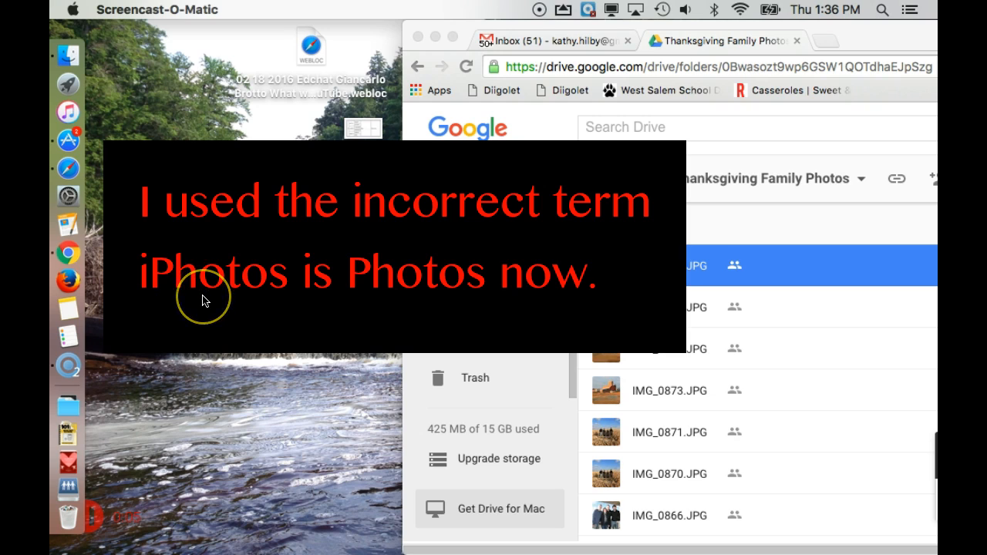
# Make Finder active by clicking the desktop beside the Google Drive Thanksgiving folder
pyautogui.click(203, 299)
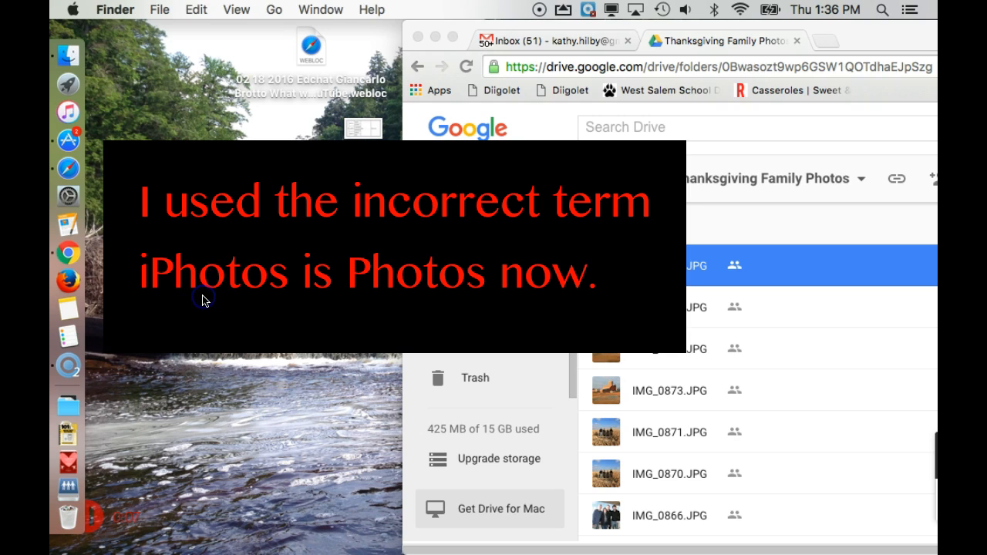
pyautogui.moveTo(235, 202)
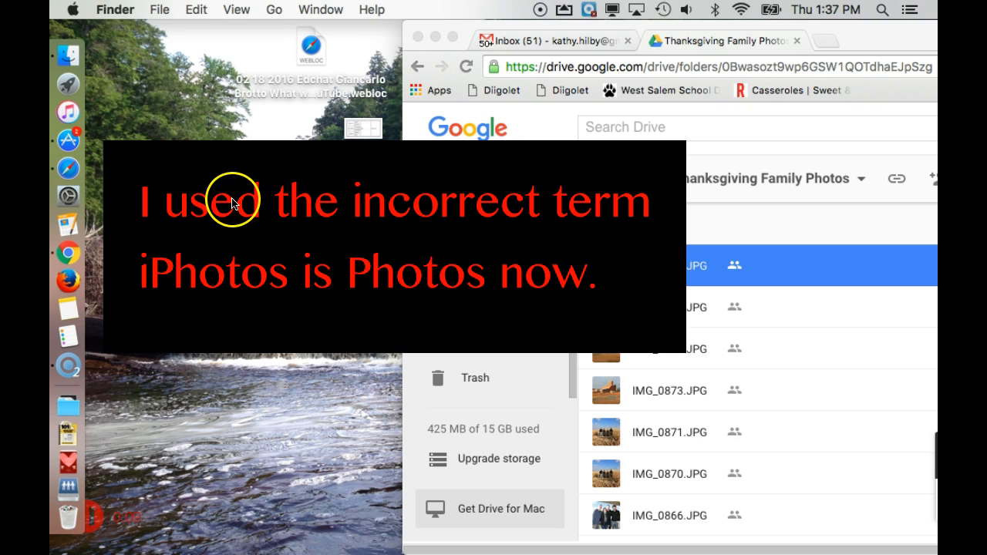
pyautogui.moveTo(235, 202)
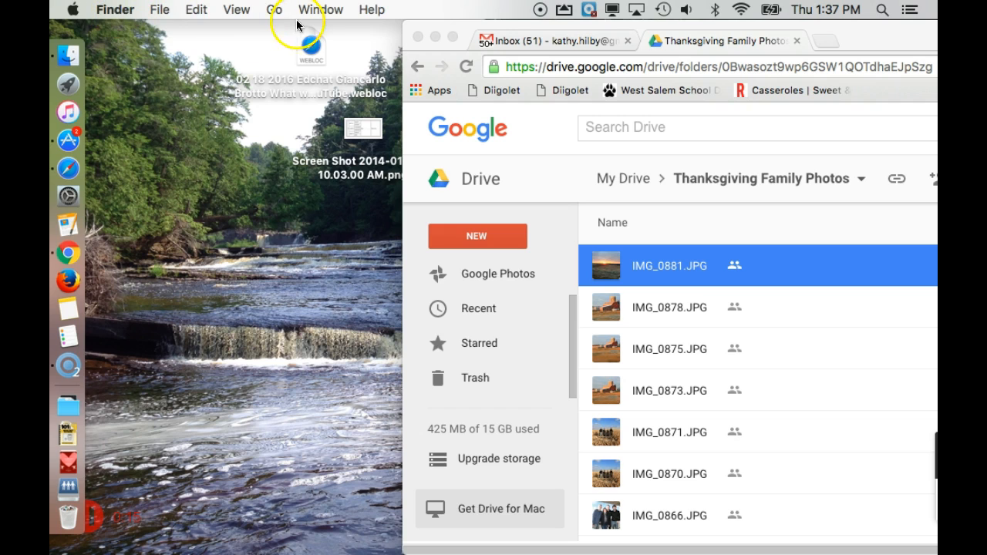
# Show the package contents of Photos Library.photoslibrary in the Pictures folder
pyautogui.click(273, 8)
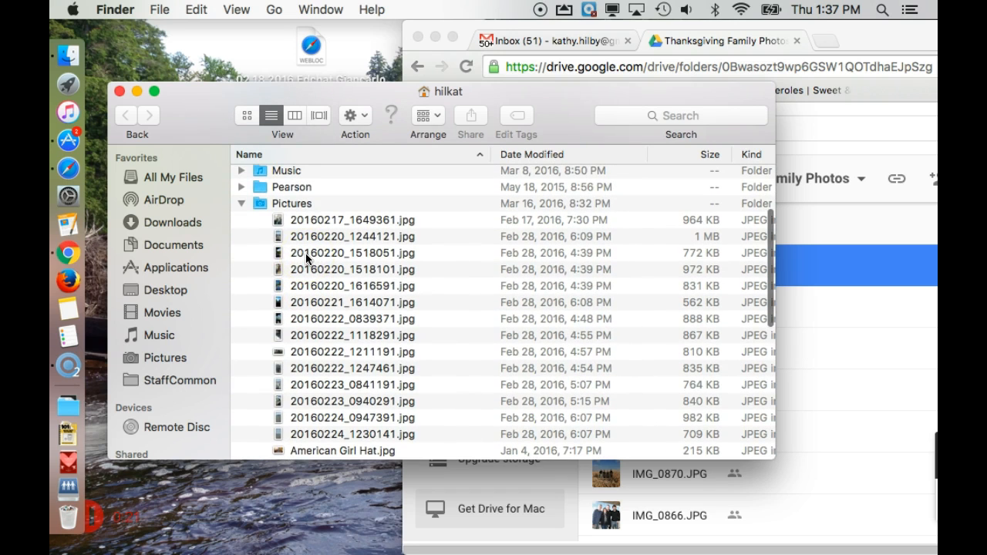
pyautogui.moveTo(269, 208)
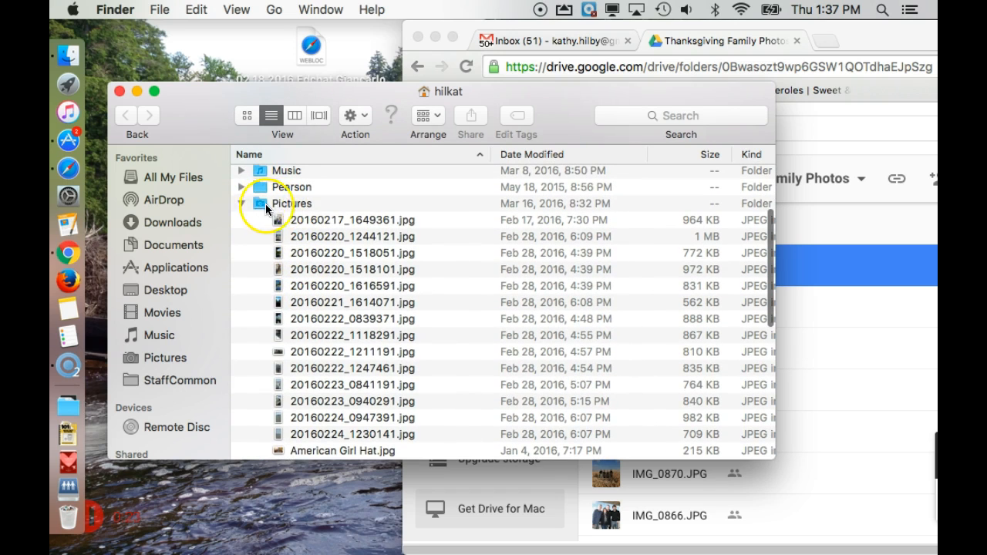
pyautogui.scroll(-3)
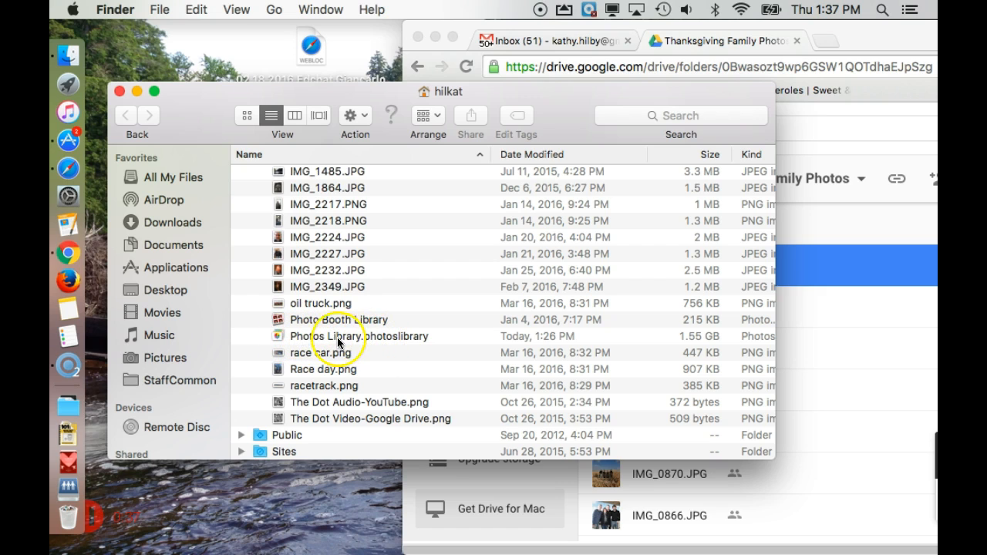
pyautogui.click(360, 336)
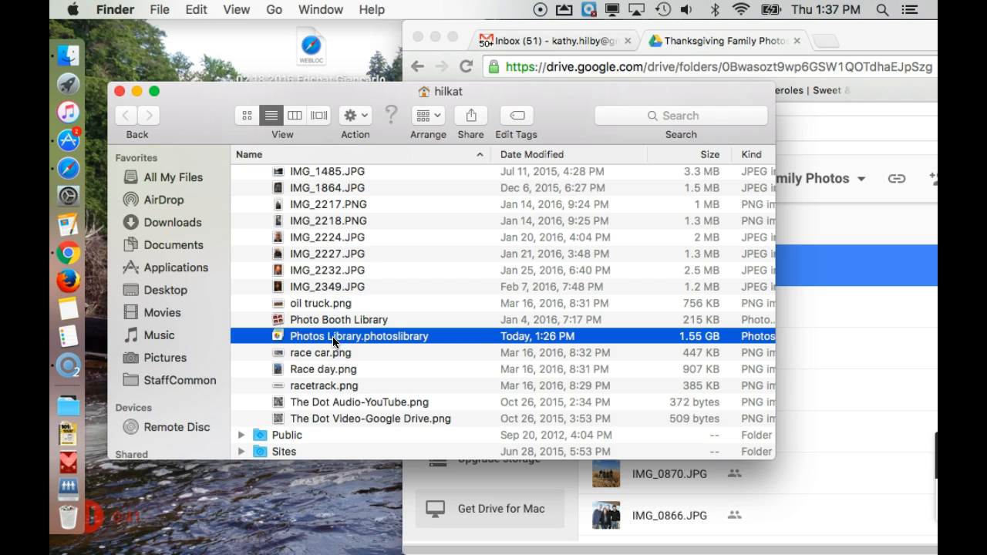
pyautogui.rightClick(358, 336)
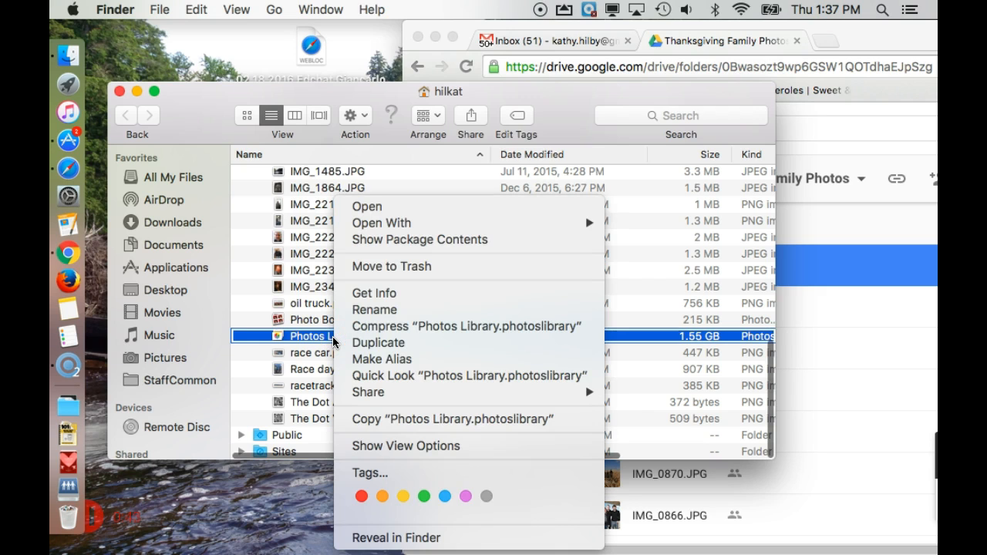
pyautogui.moveTo(390, 256)
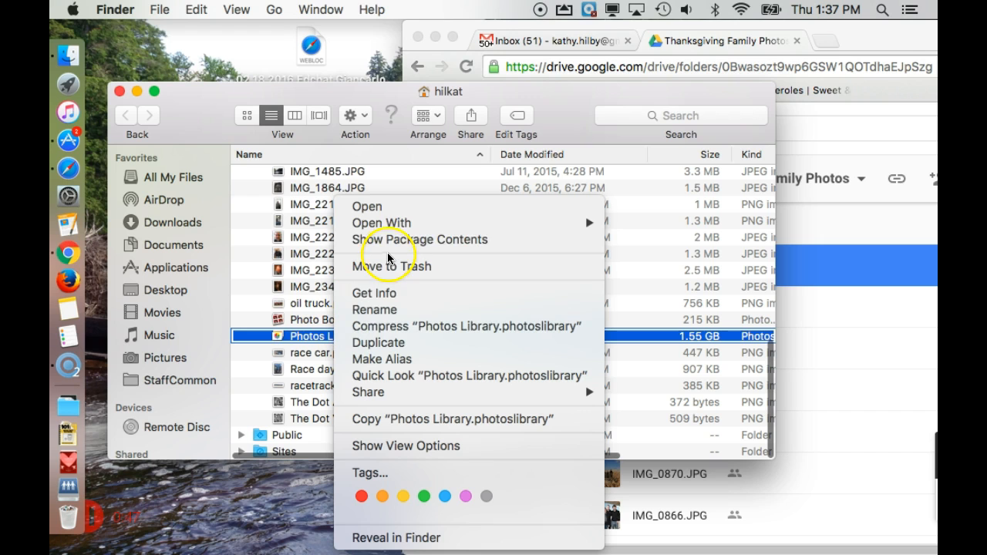
pyautogui.click(421, 239)
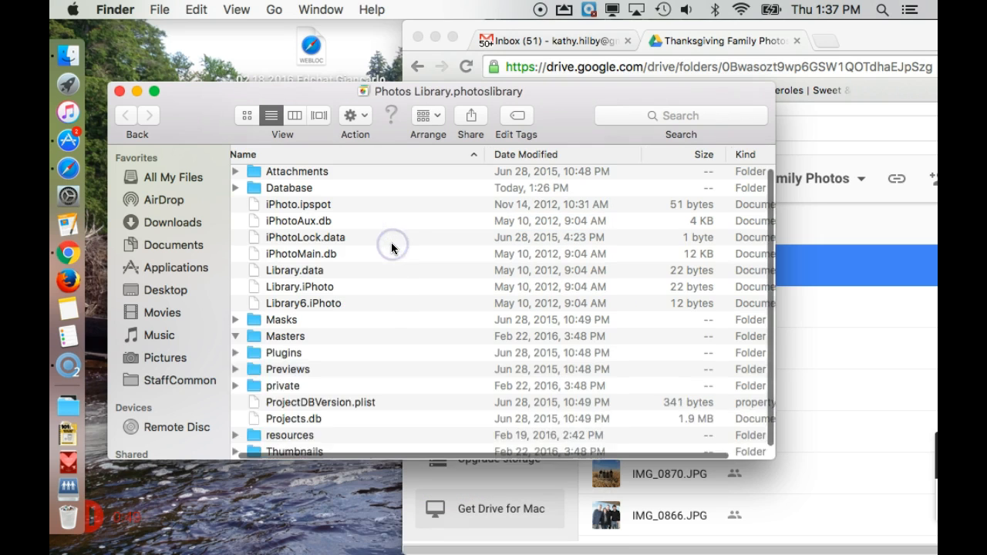
pyautogui.click(237, 336)
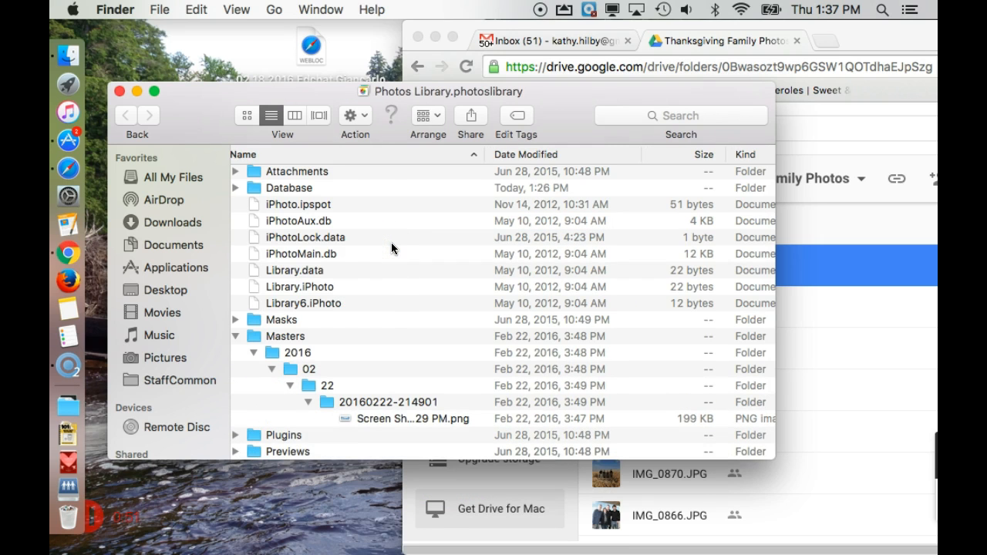
pyautogui.moveTo(454, 101)
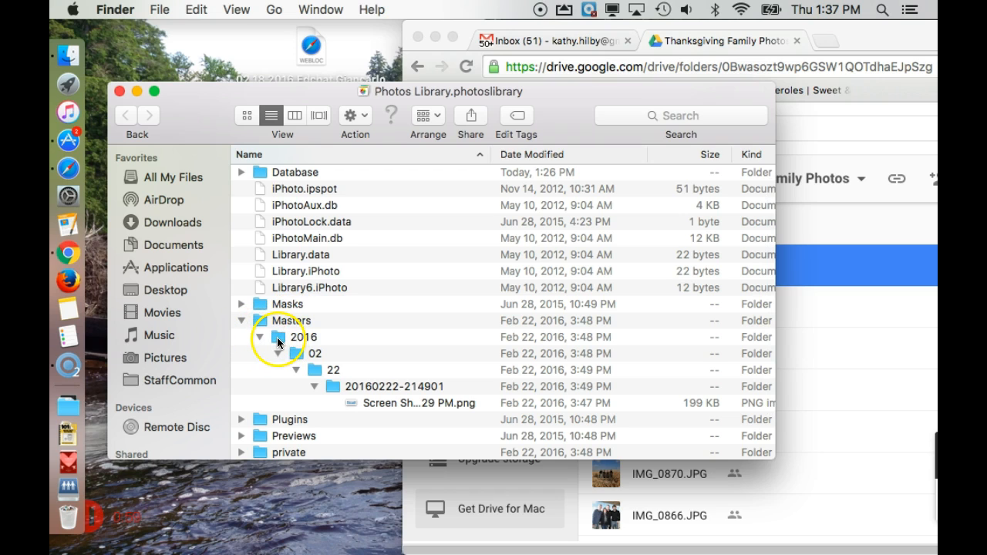
pyautogui.moveTo(322, 340)
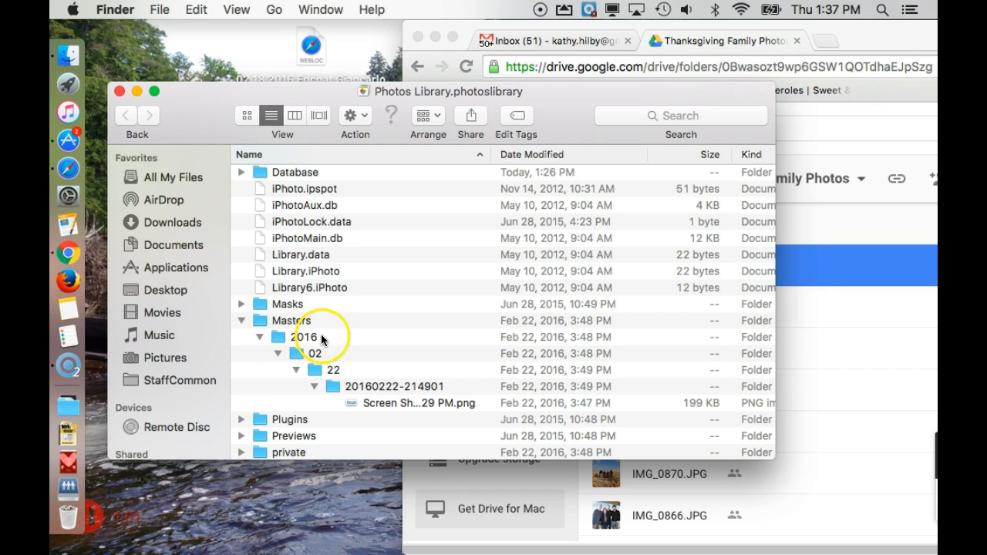
pyautogui.moveTo(298, 397)
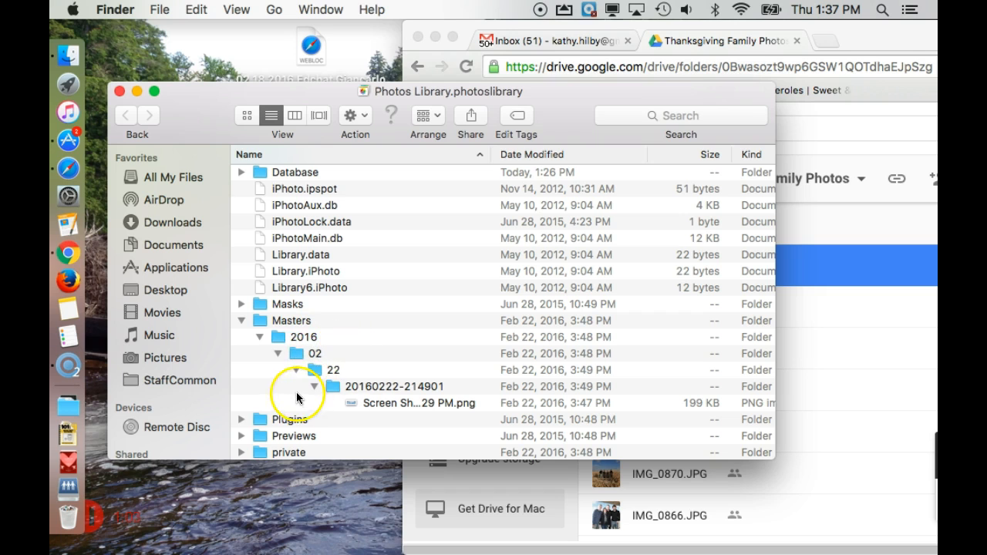
pyautogui.scroll(-3)
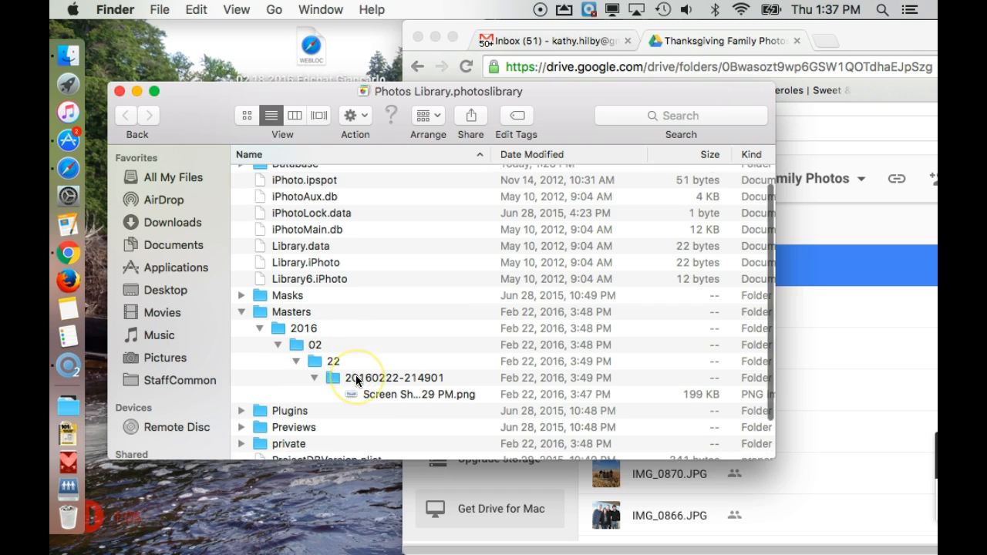
pyautogui.scroll(-3)
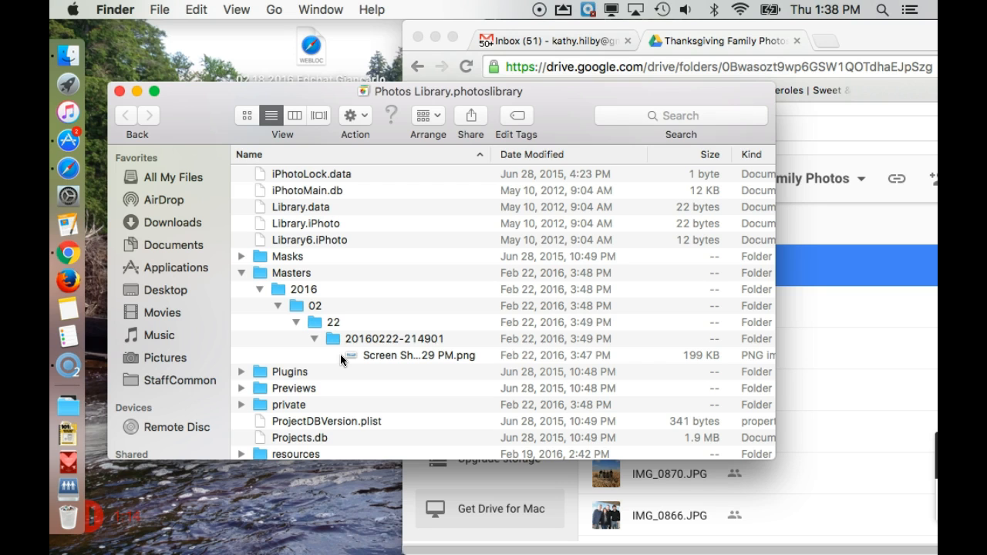
pyautogui.moveTo(185, 103)
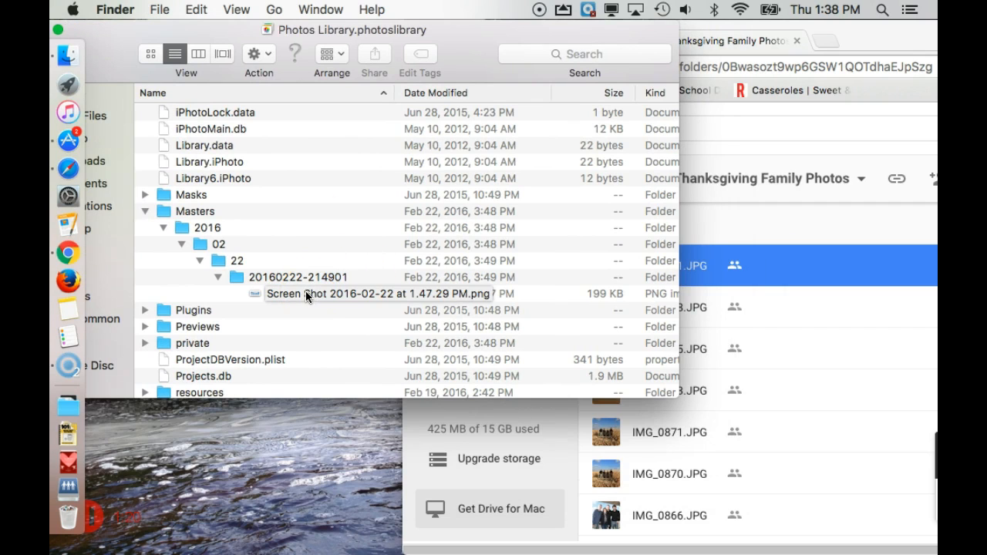
# Drag the Screen Shot PNG into the Thanksgiving Family Photos Google Drive folder
pyautogui.click(308, 294)
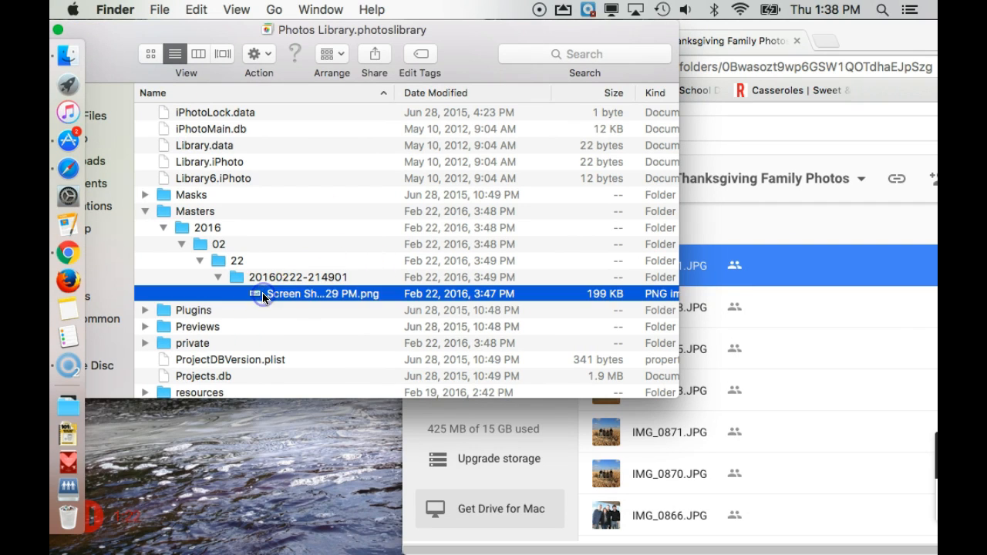
pyautogui.moveTo(865, 399)
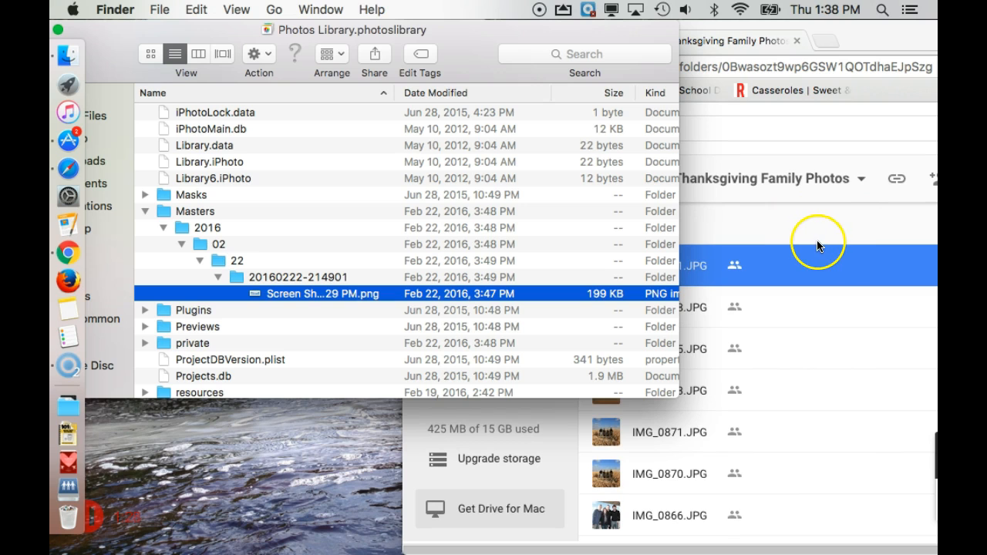
pyautogui.moveTo(315, 300)
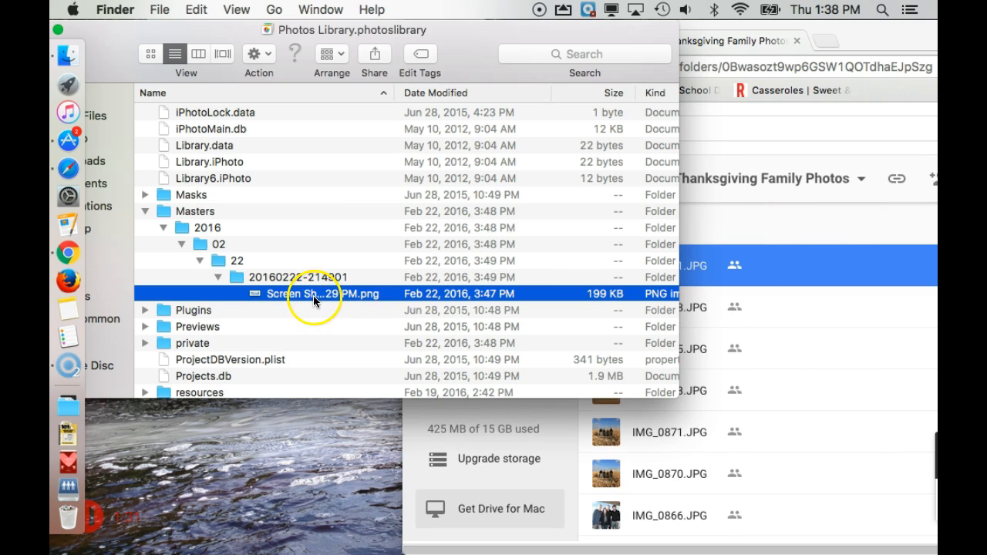
pyautogui.moveTo(314, 294); pyautogui.dragTo(786, 432)
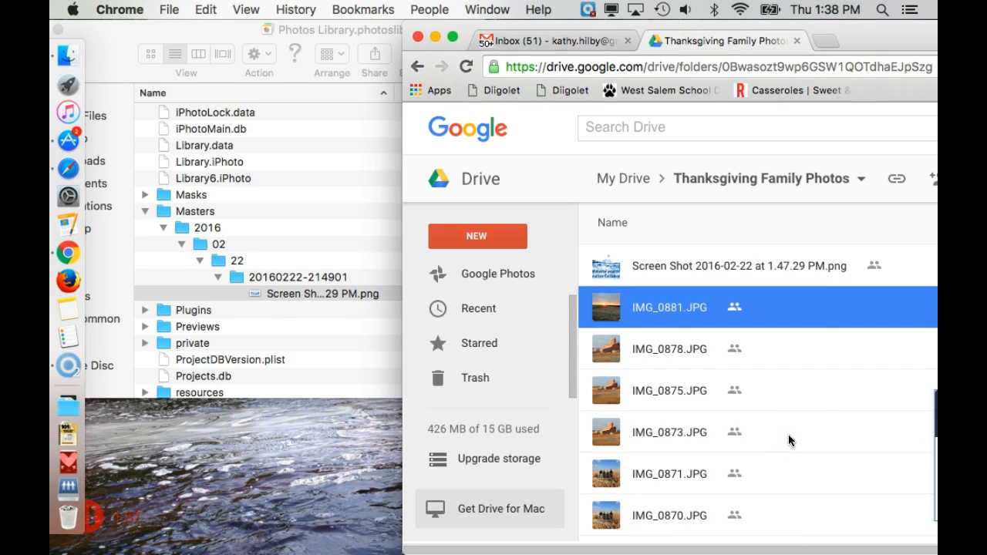
pyautogui.moveTo(516, 273)
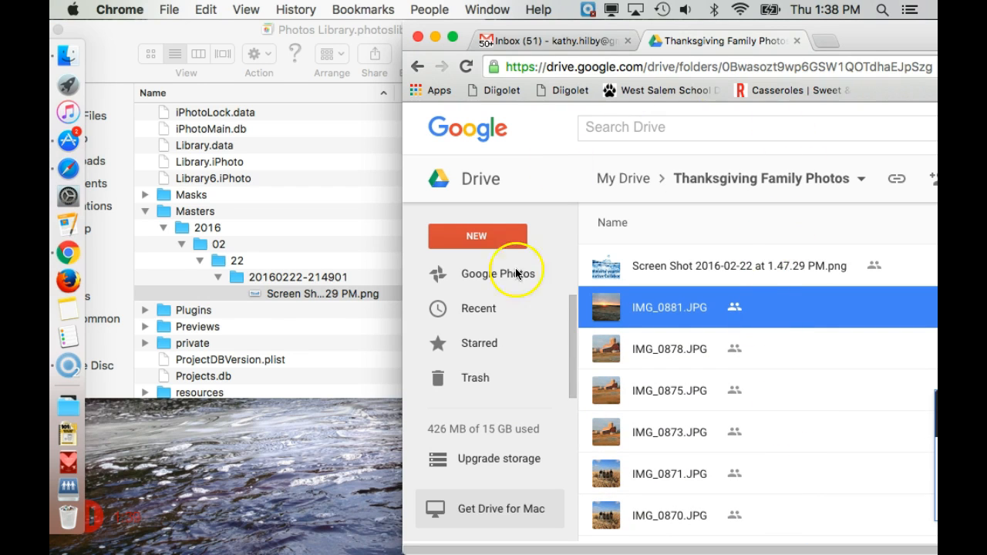
pyautogui.moveTo(582, 266)
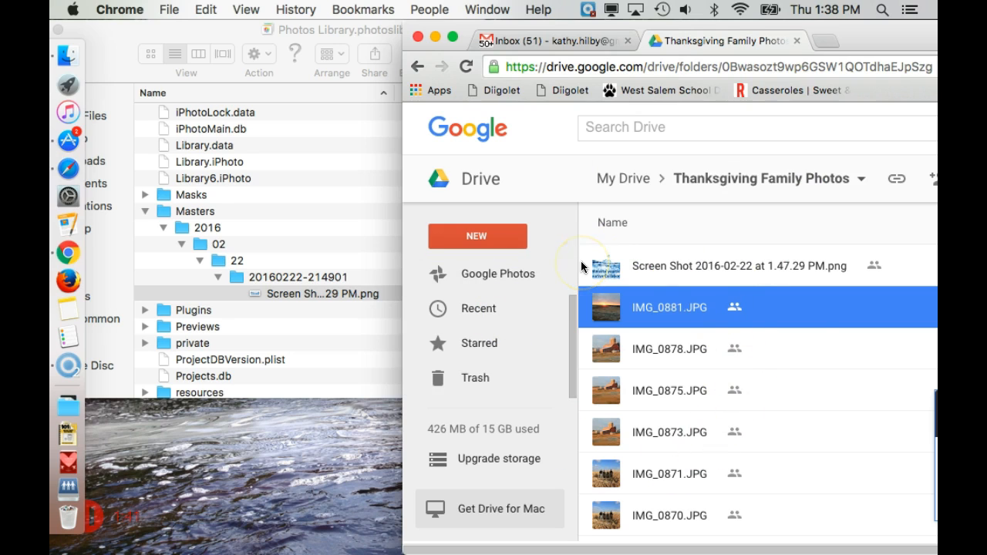